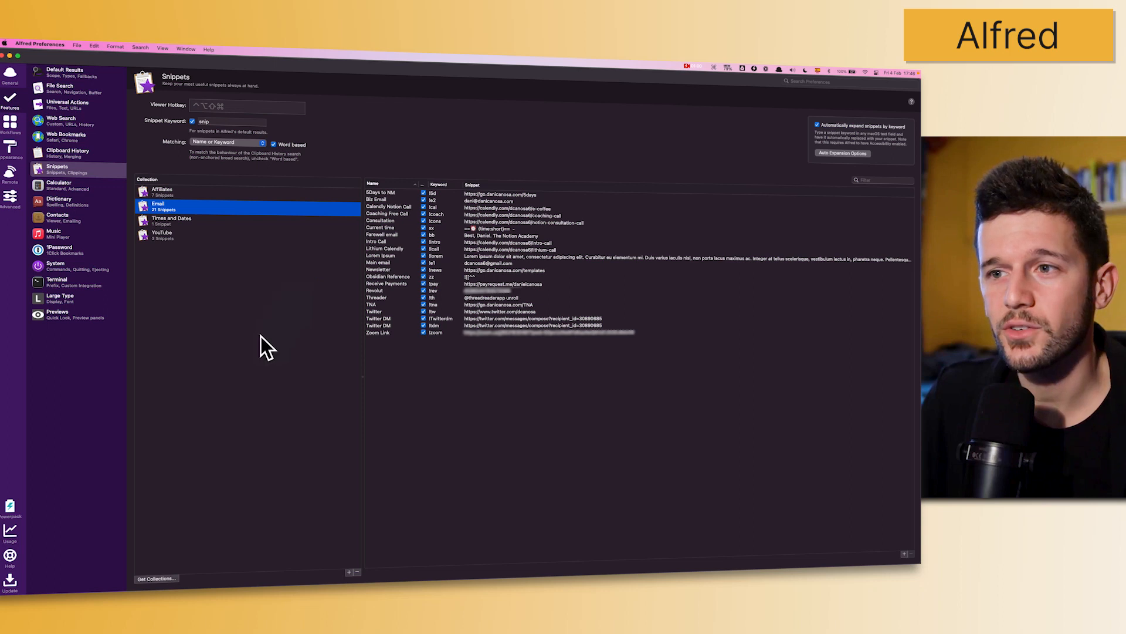
mouse_move(163, 399)
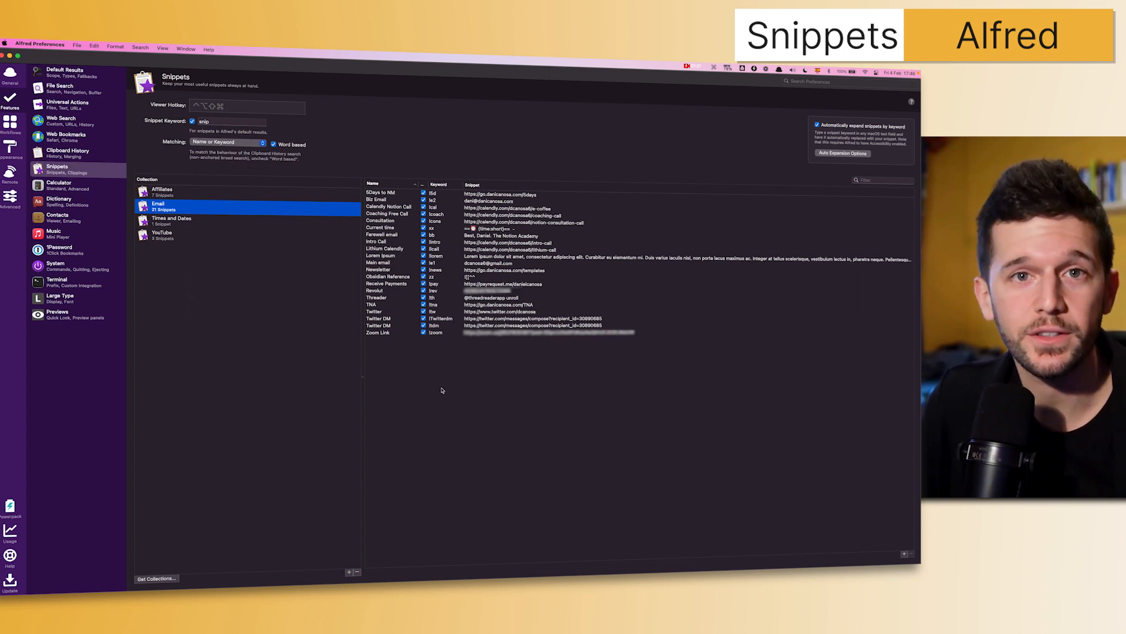
mouse_move(266, 216)
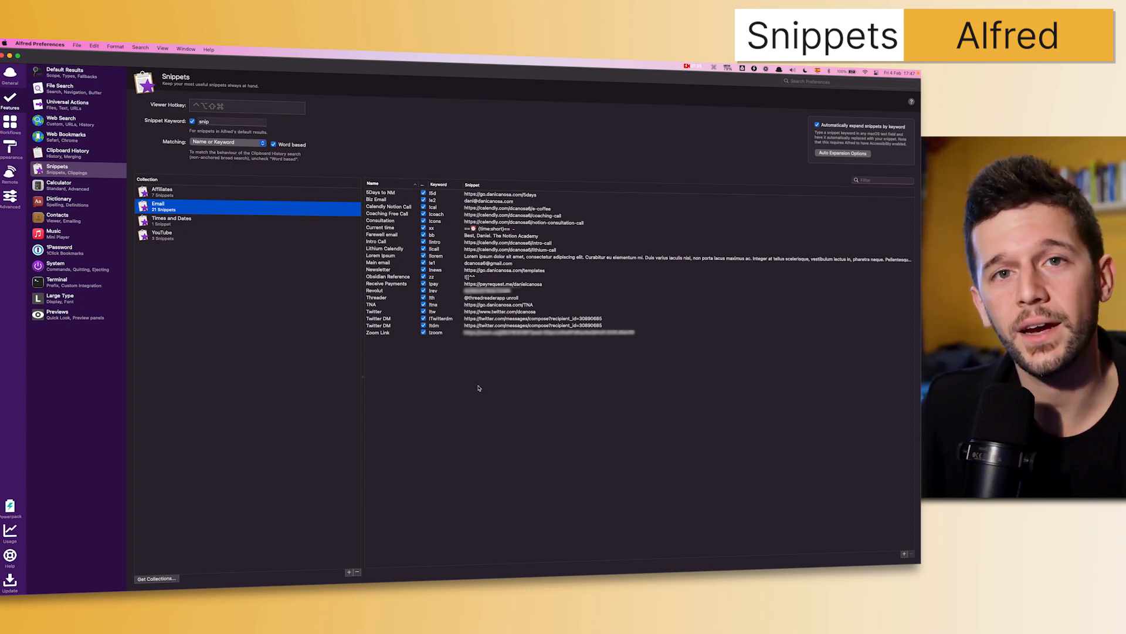
mouse_move(232, 348)
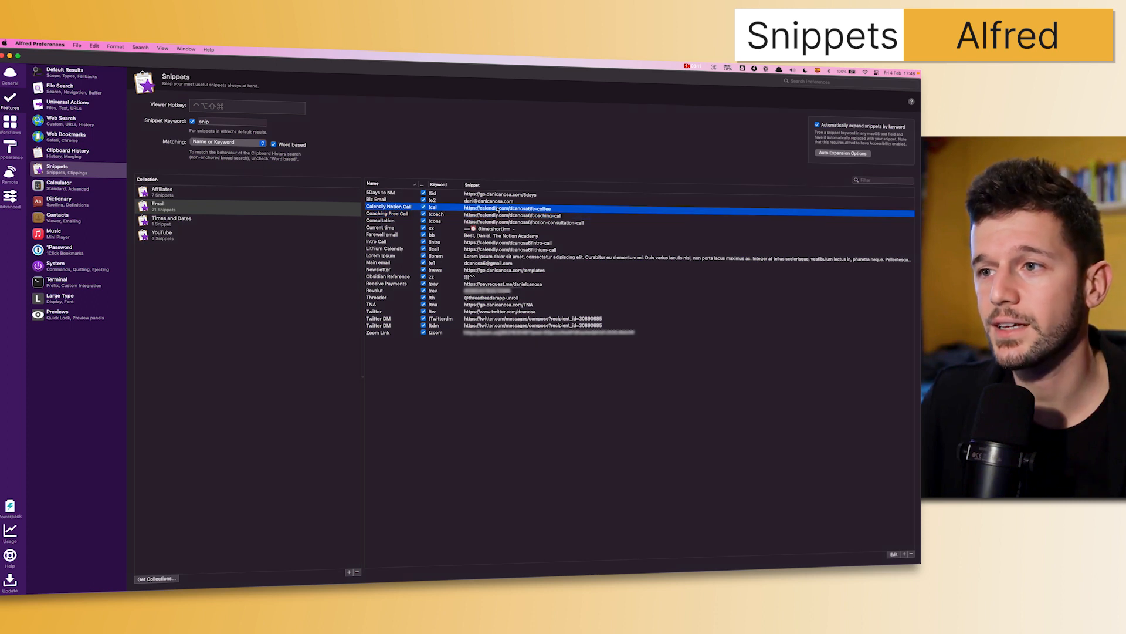
Review the Zoom Link snippet, then show the 7 snippets in the Affiliates collection
left_click(387, 221)
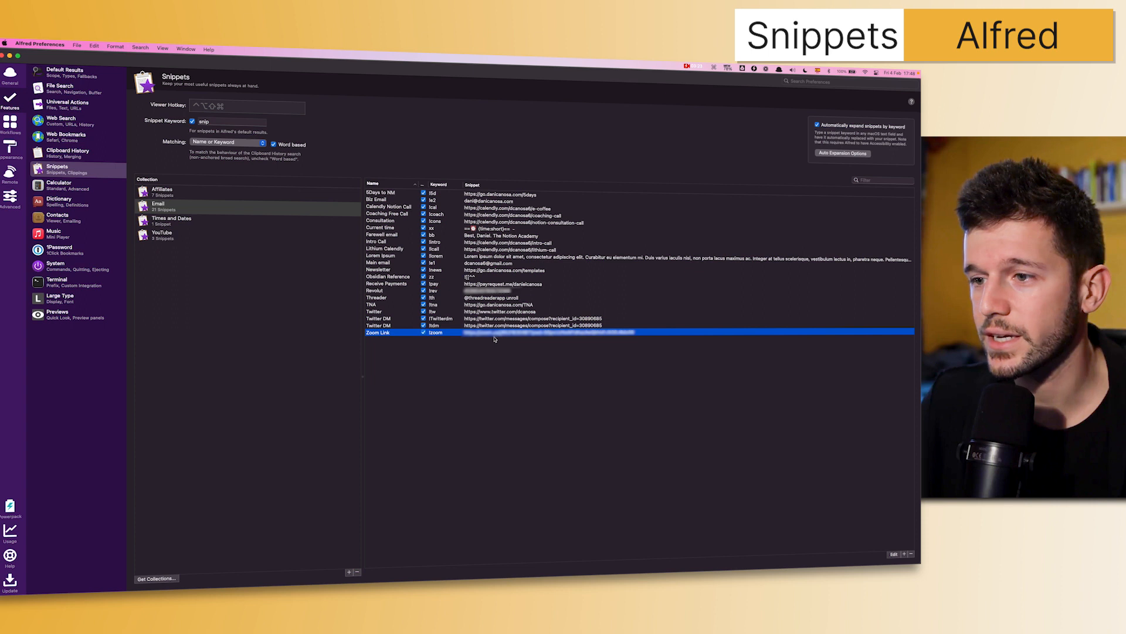
mouse_move(646, 341)
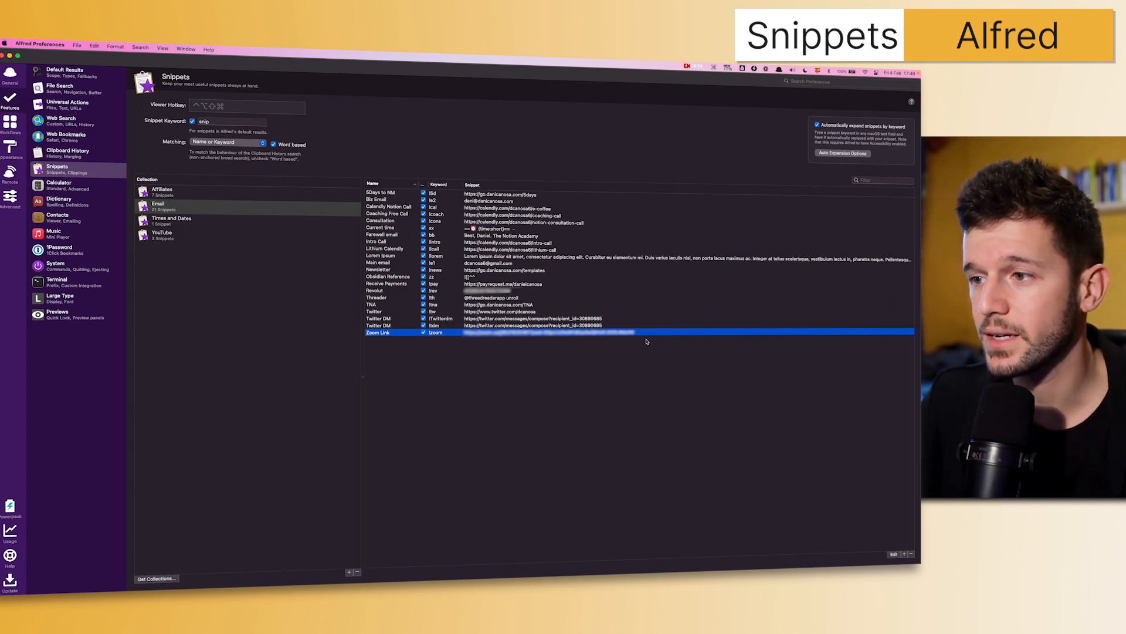
left_click(169, 192)
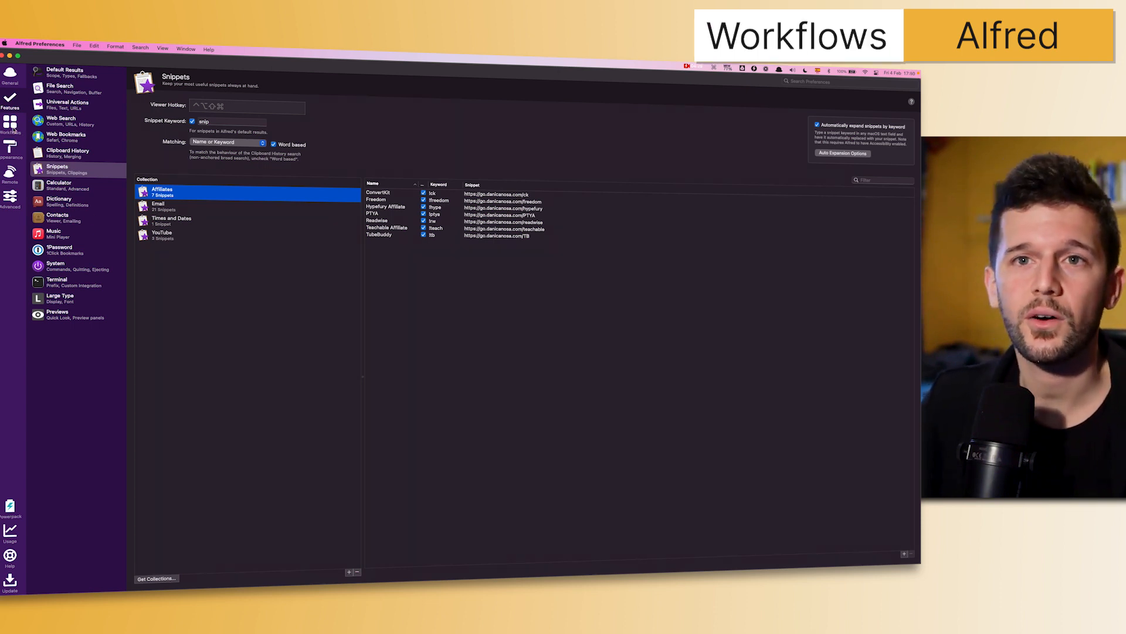
Show the Emoji search workflow in Workflows and inspect its Hotkey and Snippet trigger nodes
left_click(10, 125)
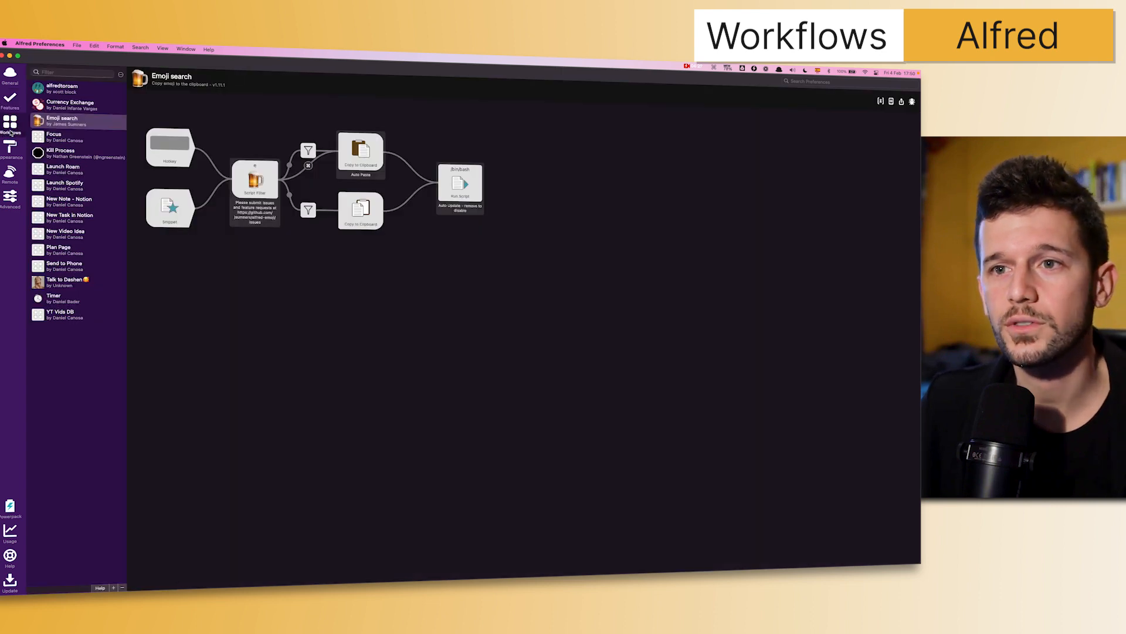
left_click(170, 147)
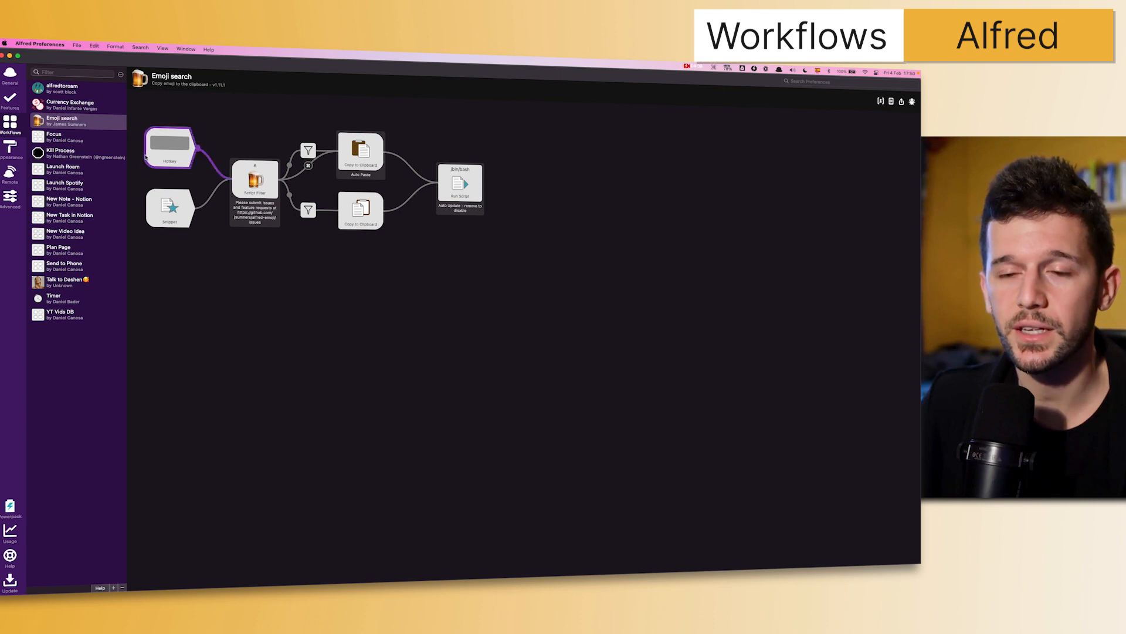
left_click(169, 209)
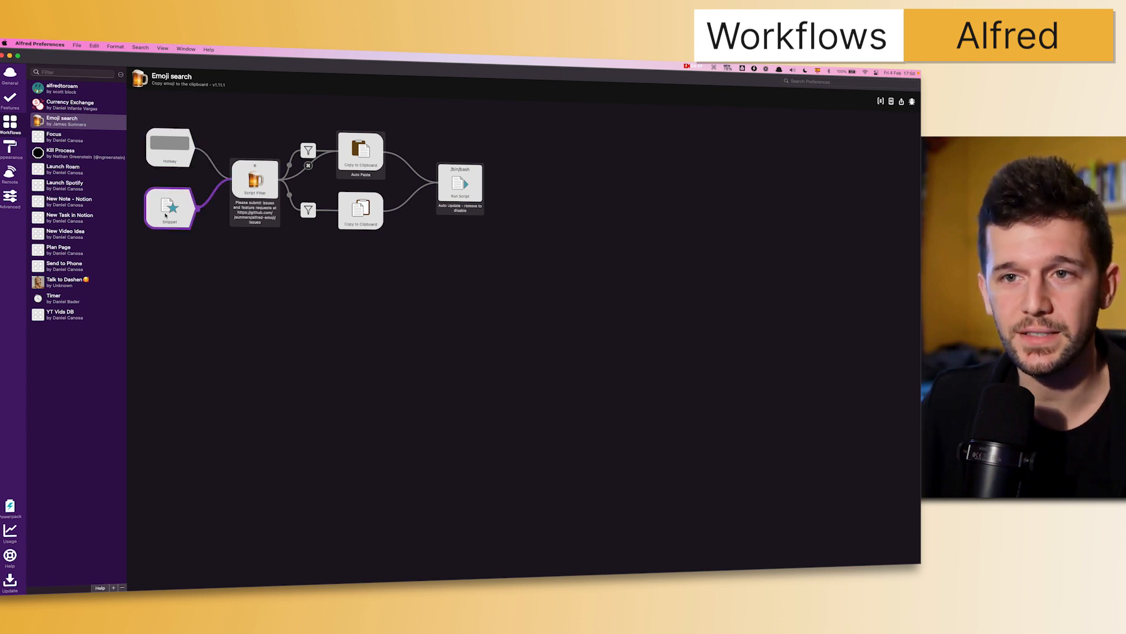
left_click(255, 178)
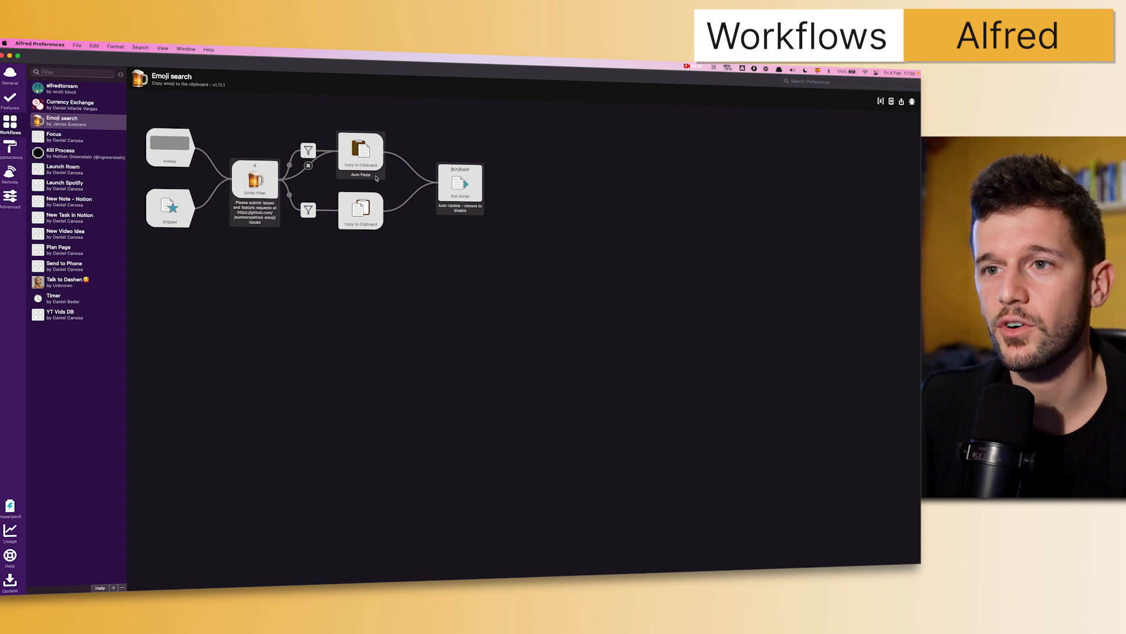
mouse_move(169, 357)
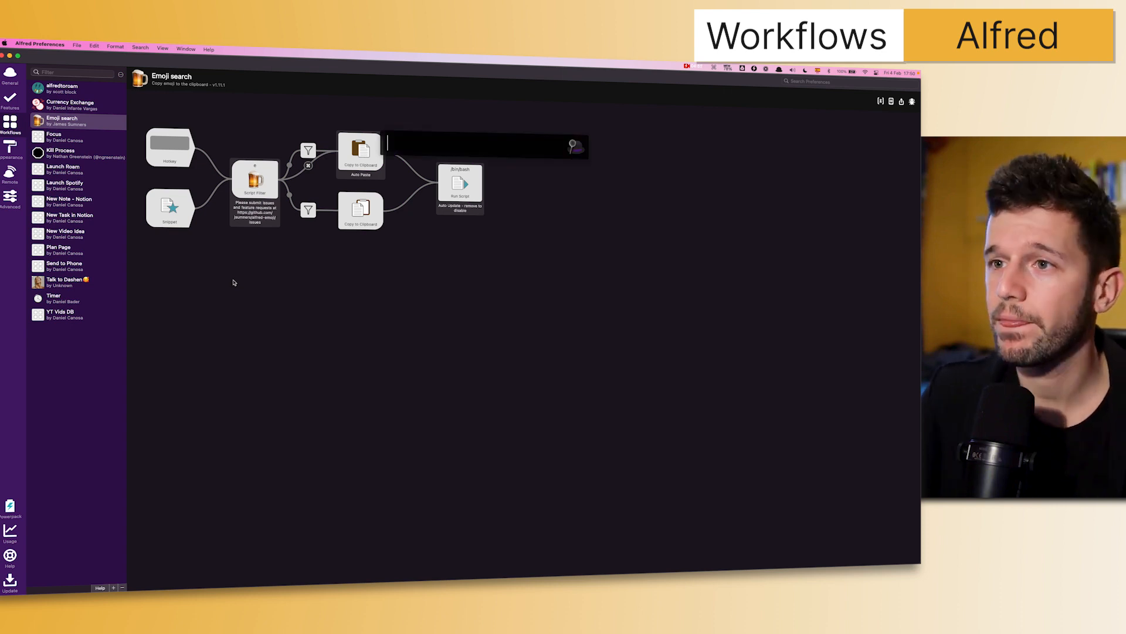
mouse_move(390, 316)
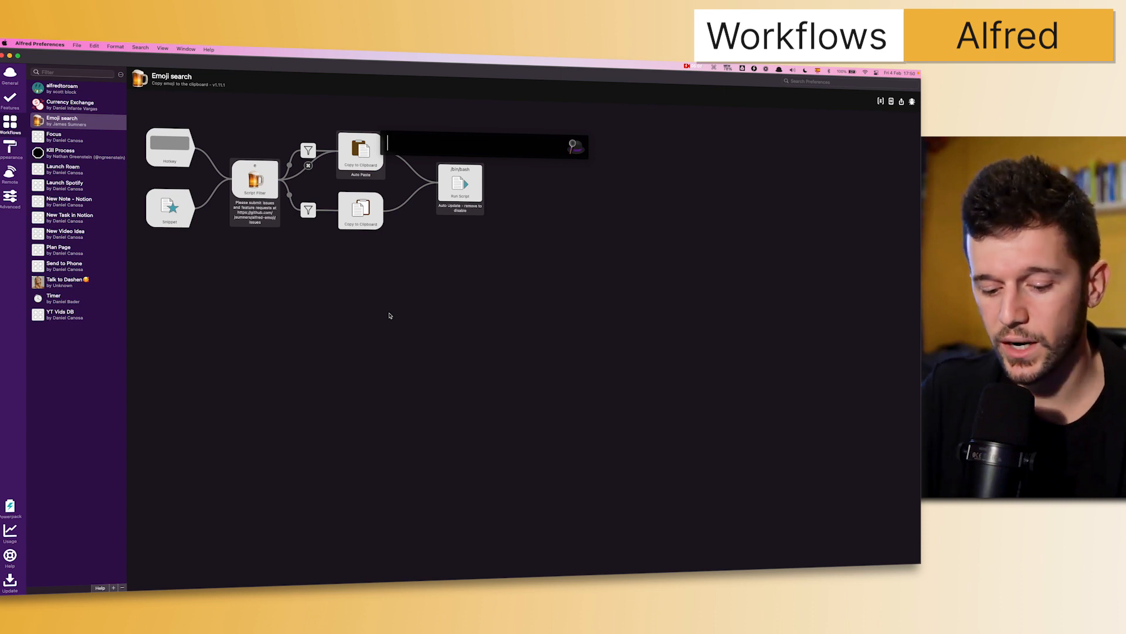
Run the emoji search from Alfred's bar with keyword 'e' and query 'happy', then dismiss it
type("e")
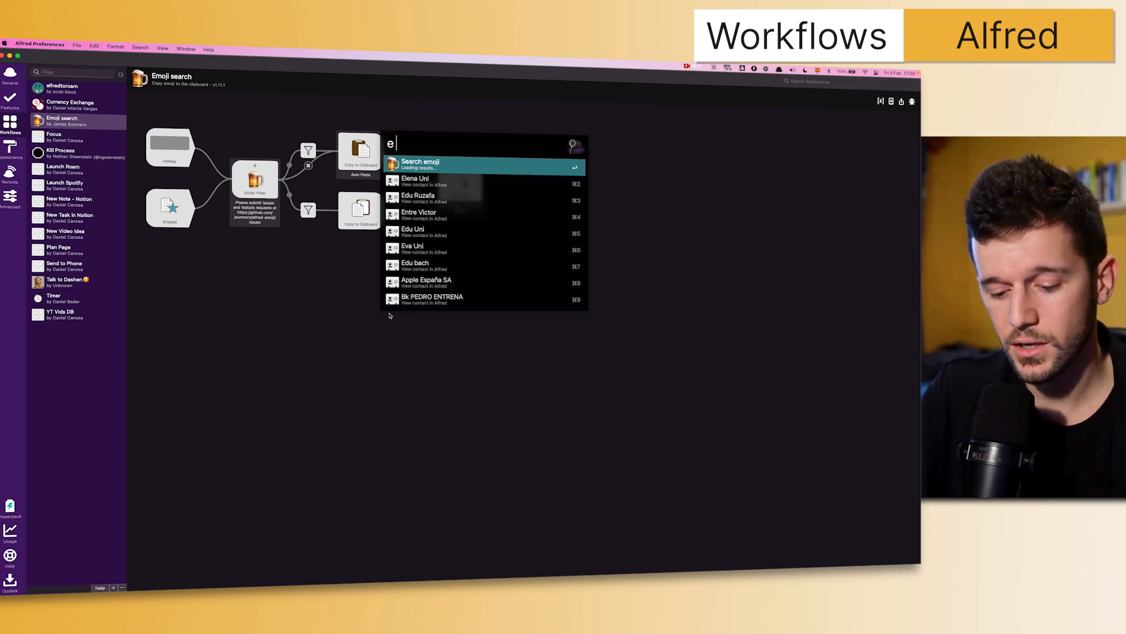
type("happy")
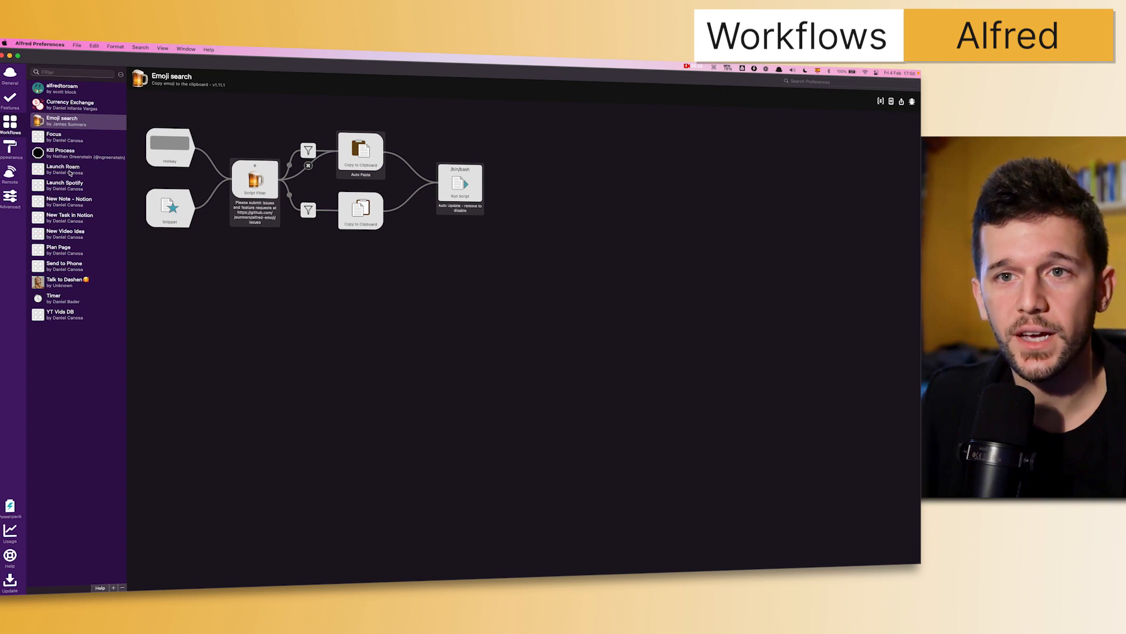
Show the Focus workflow and inspect its hotkey trigger linked to an Open URL action
left_click(54, 139)
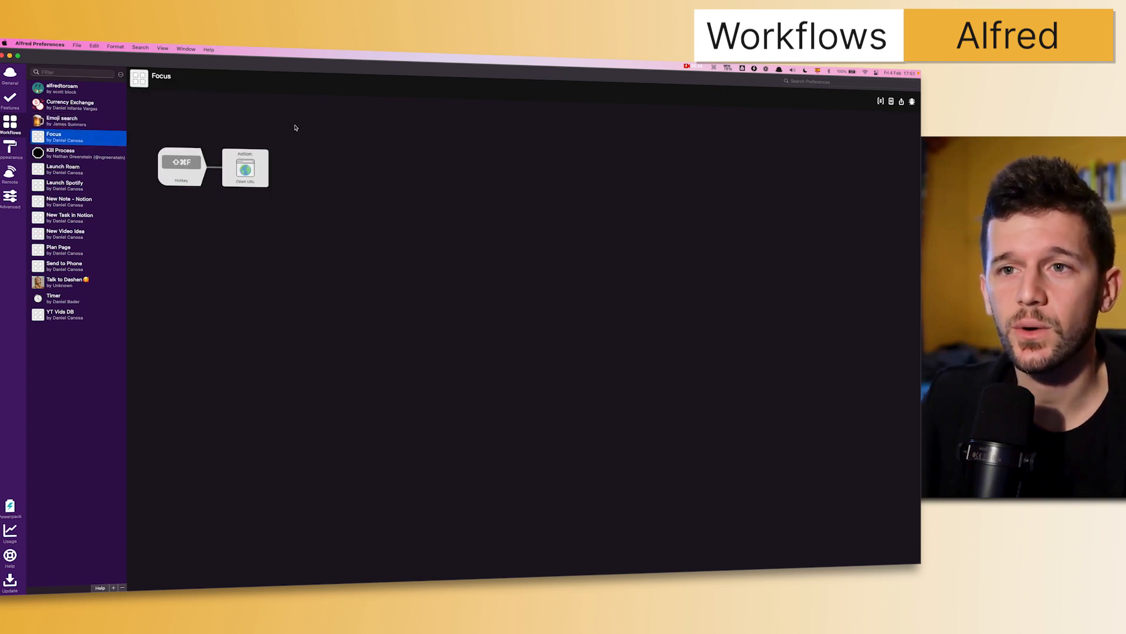
left_click(181, 167)
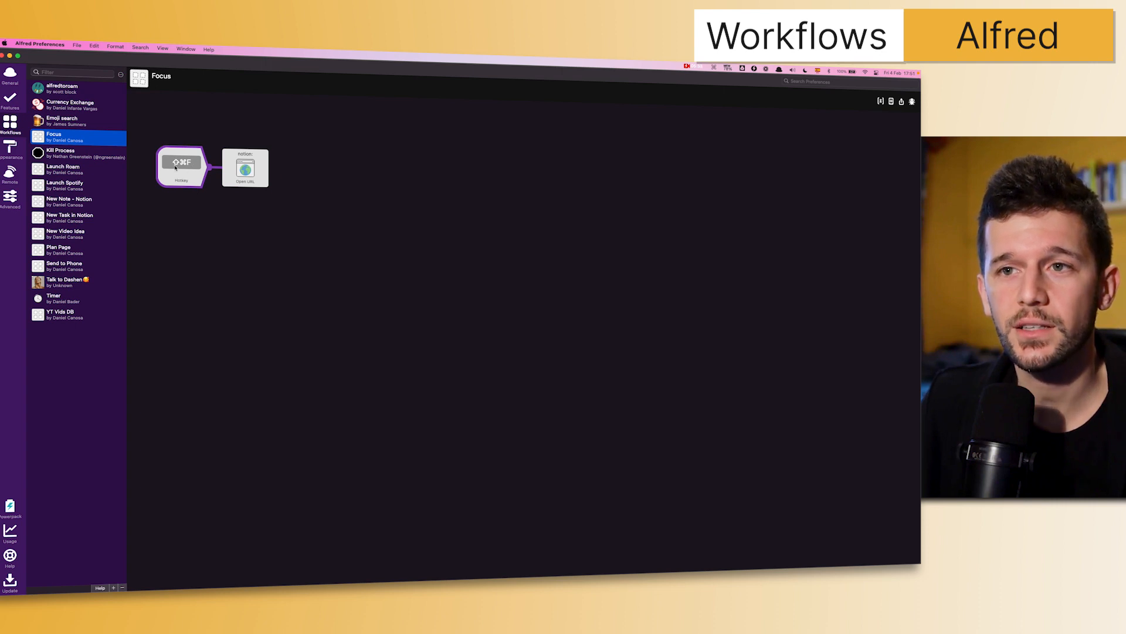
left_click(258, 245)
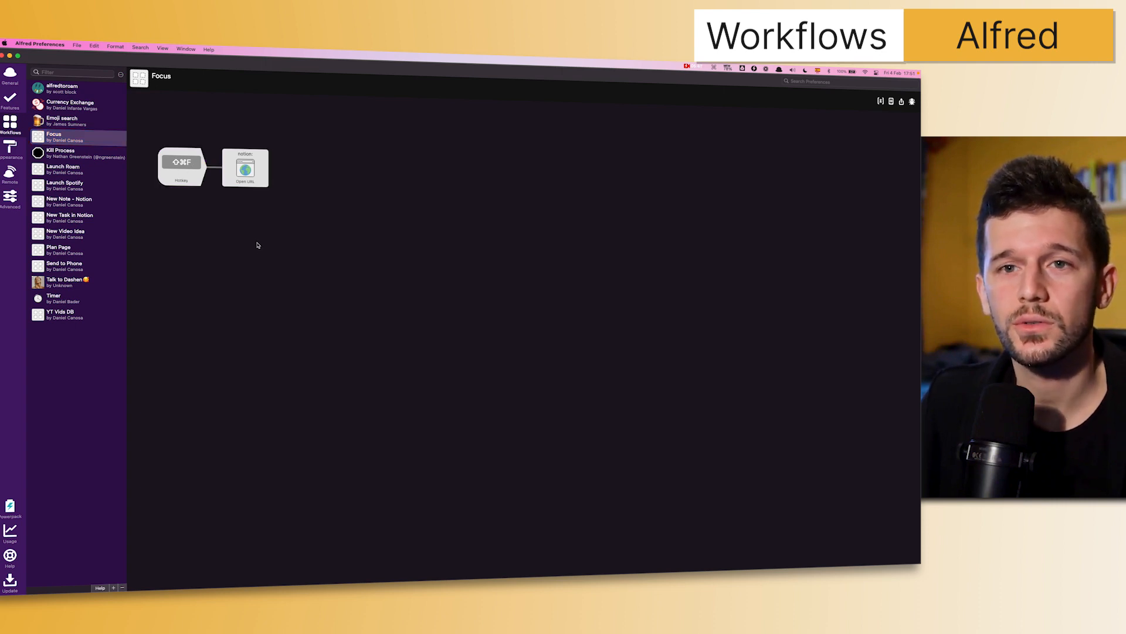
mouse_move(359, 266)
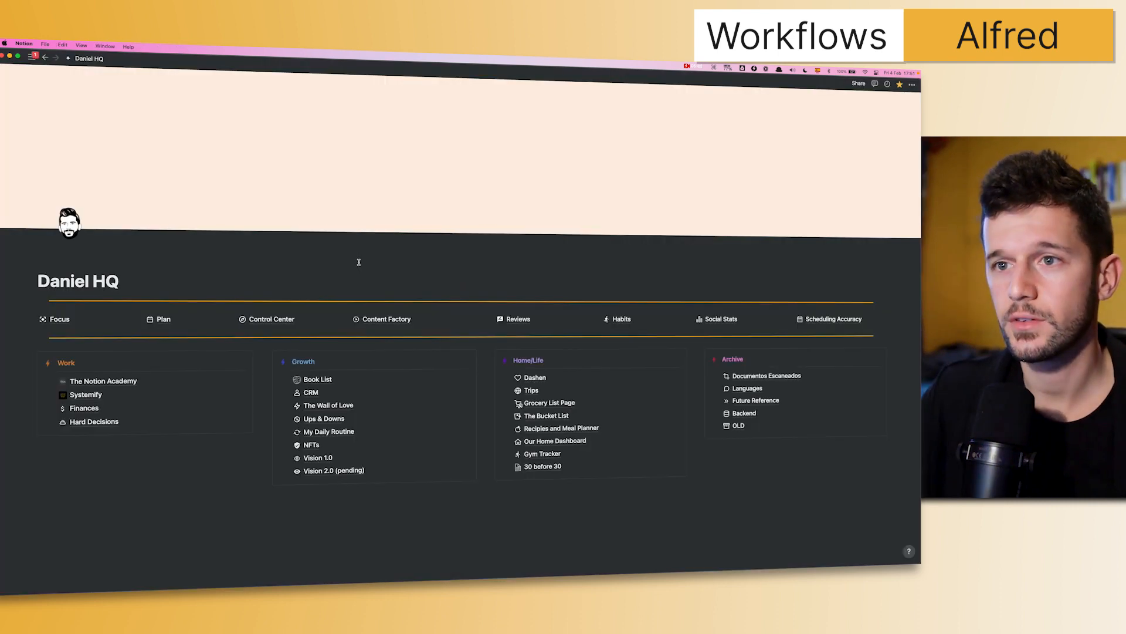
Bring up Notion's Focus page from Daniel HQ and scroll through its scripts, habits and tasks
left_click(59, 319)
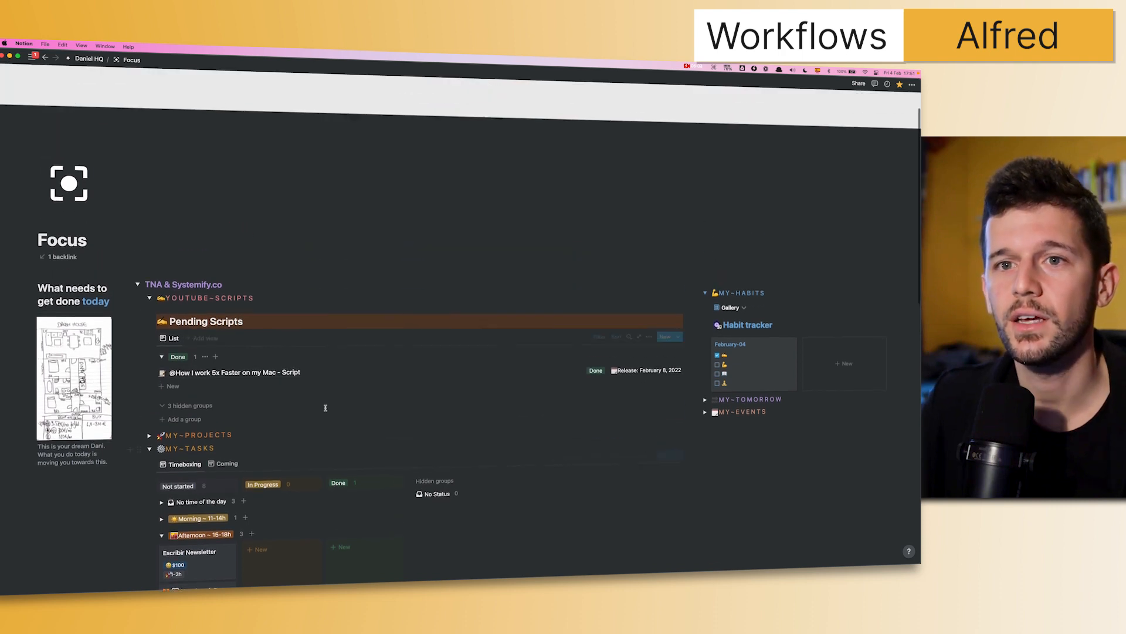
scroll("down", 3)
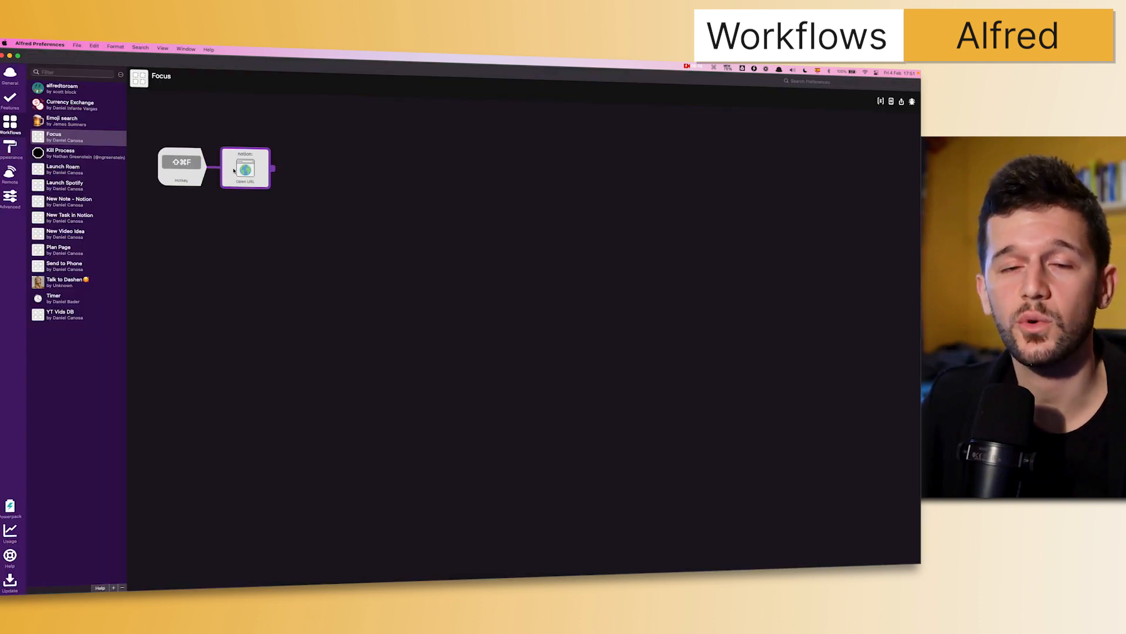
Browse the Launch Spotify, New Note, New Task in Notion and New Video Idea workflows, ending on Clipboard History
left_click(64, 186)
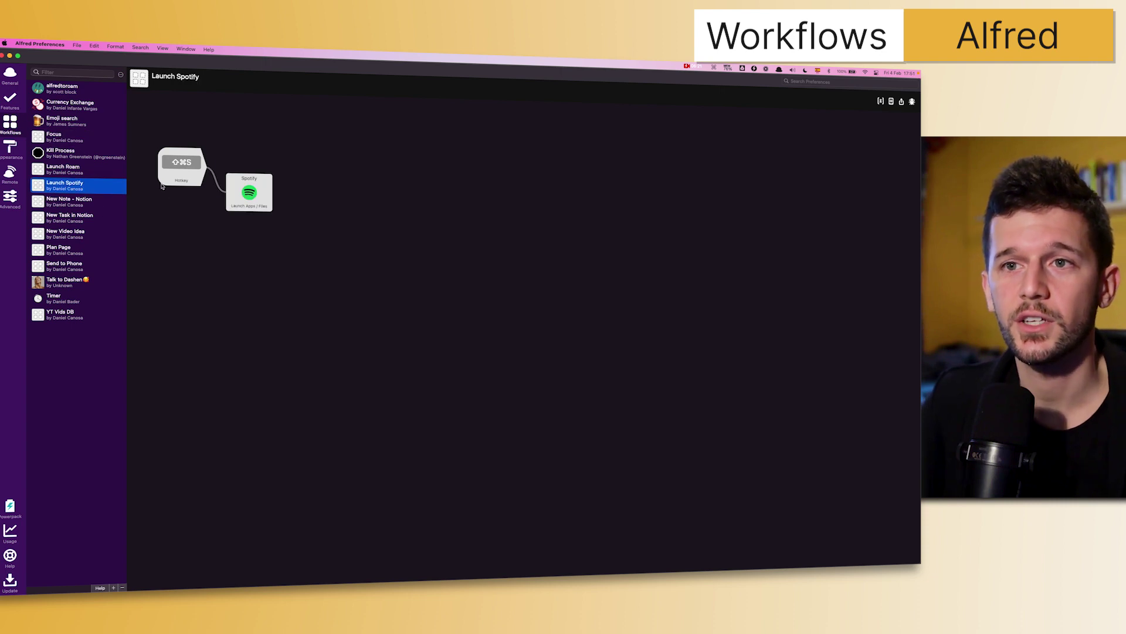
left_click(69, 202)
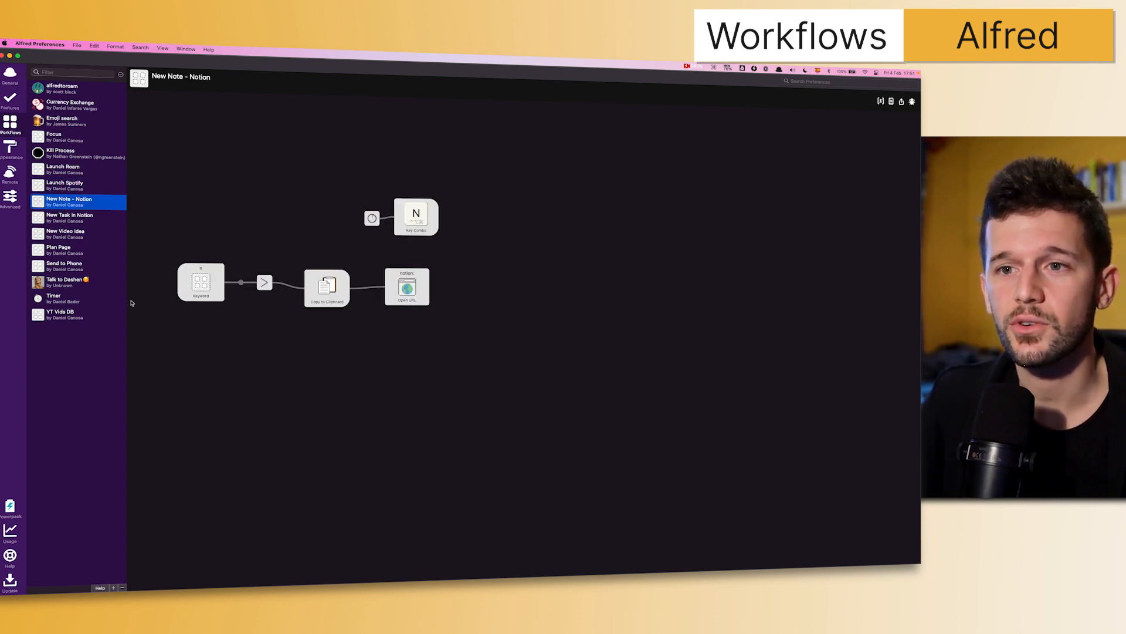
left_click(70, 218)
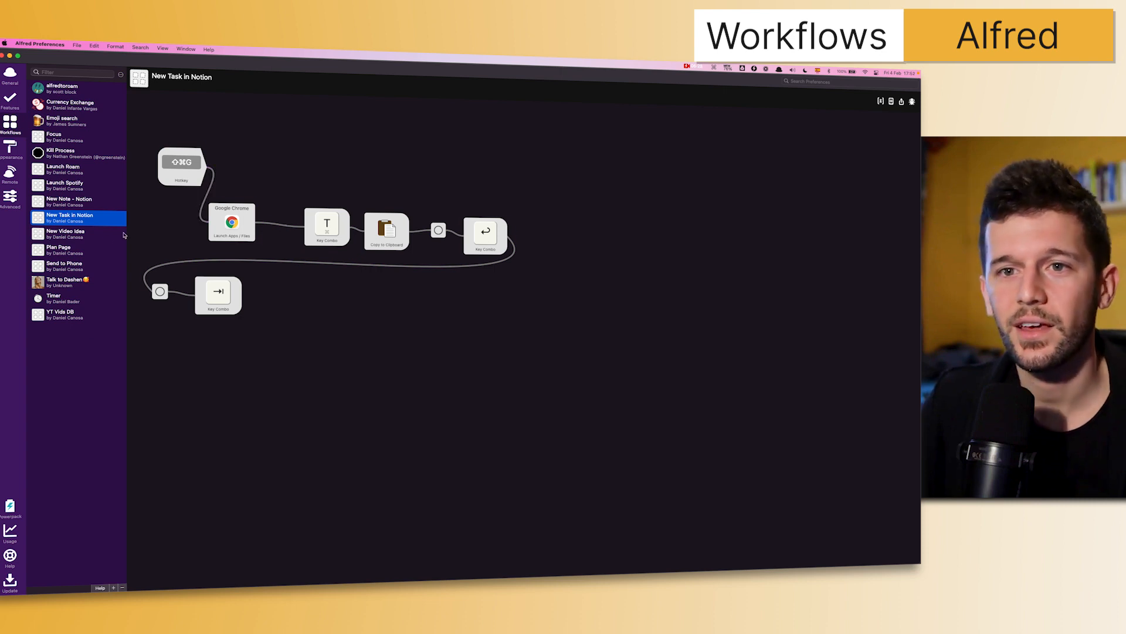
left_click(65, 233)
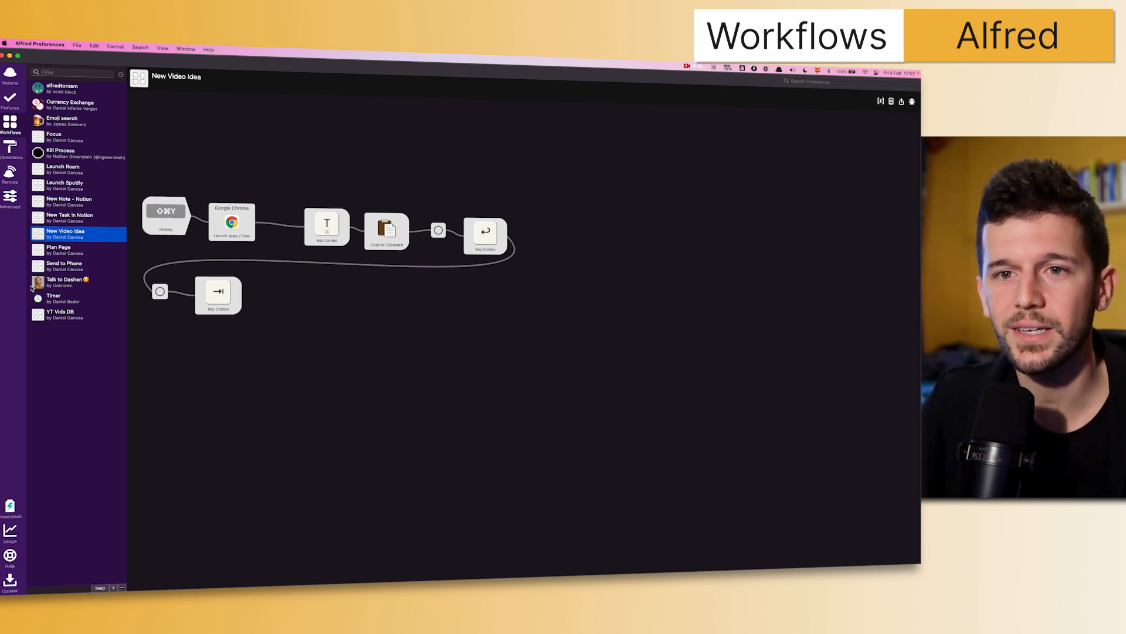
left_click(59, 249)
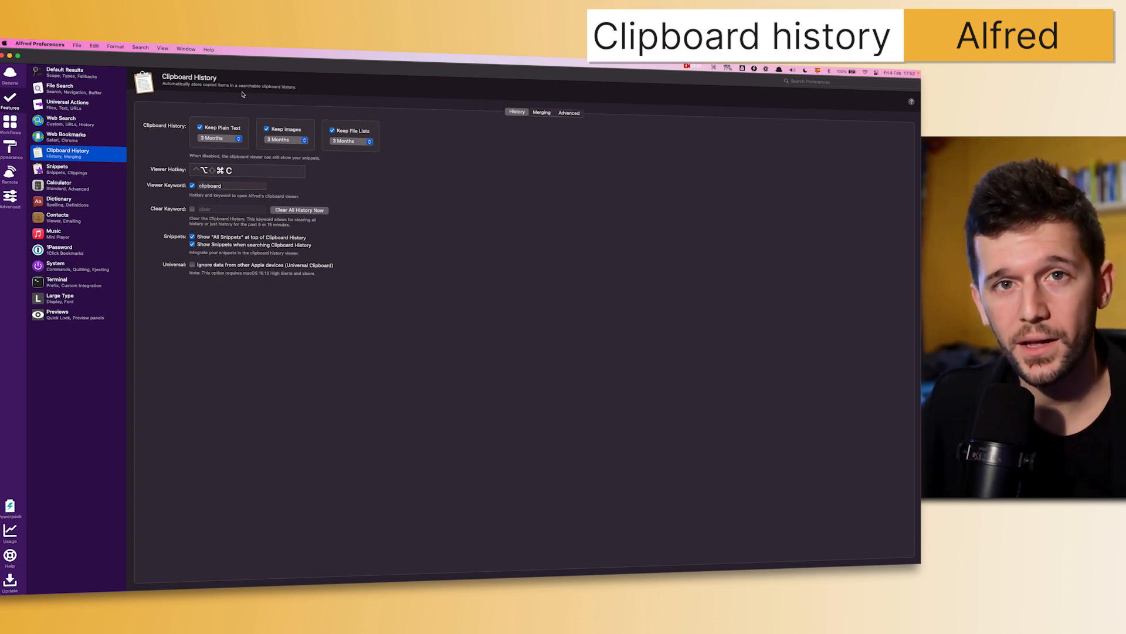
mouse_move(197, 112)
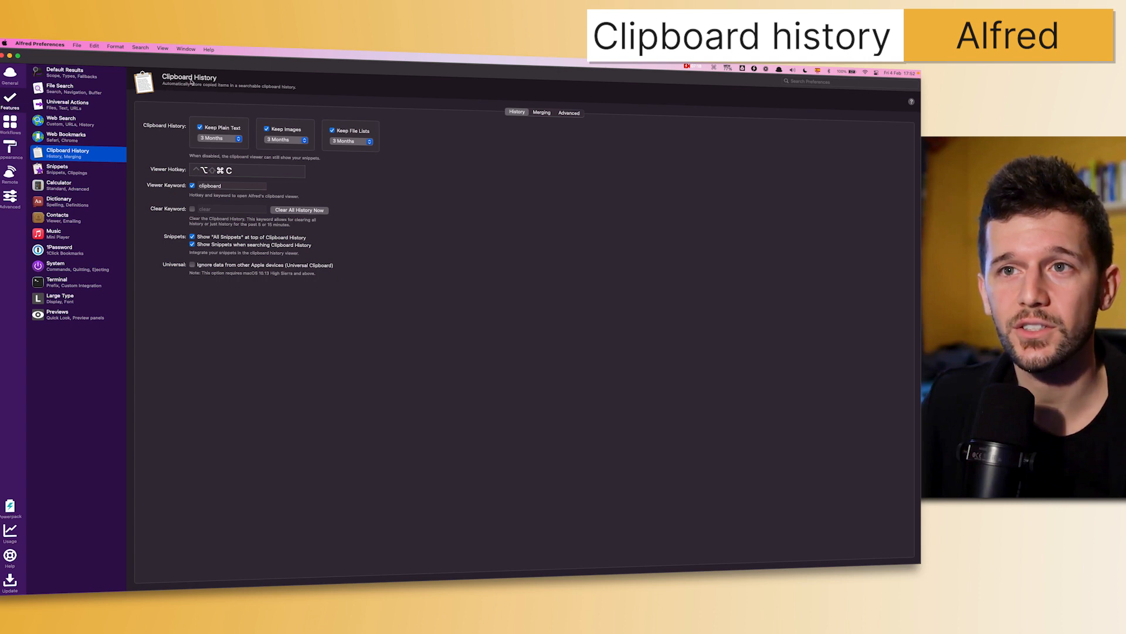
mouse_move(299, 340)
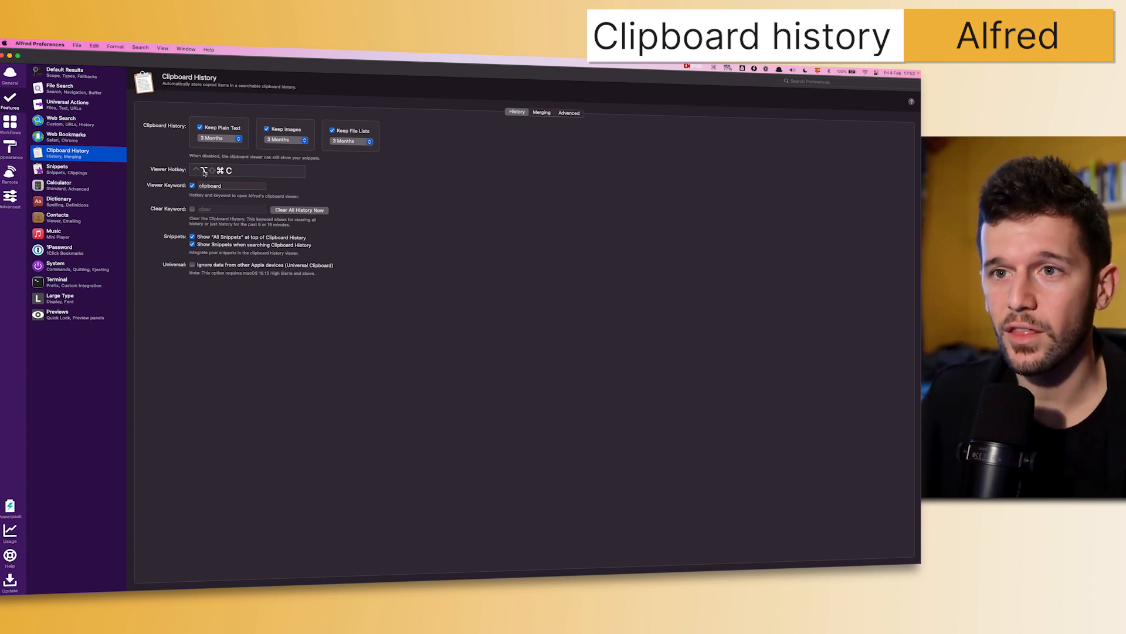
mouse_move(303, 324)
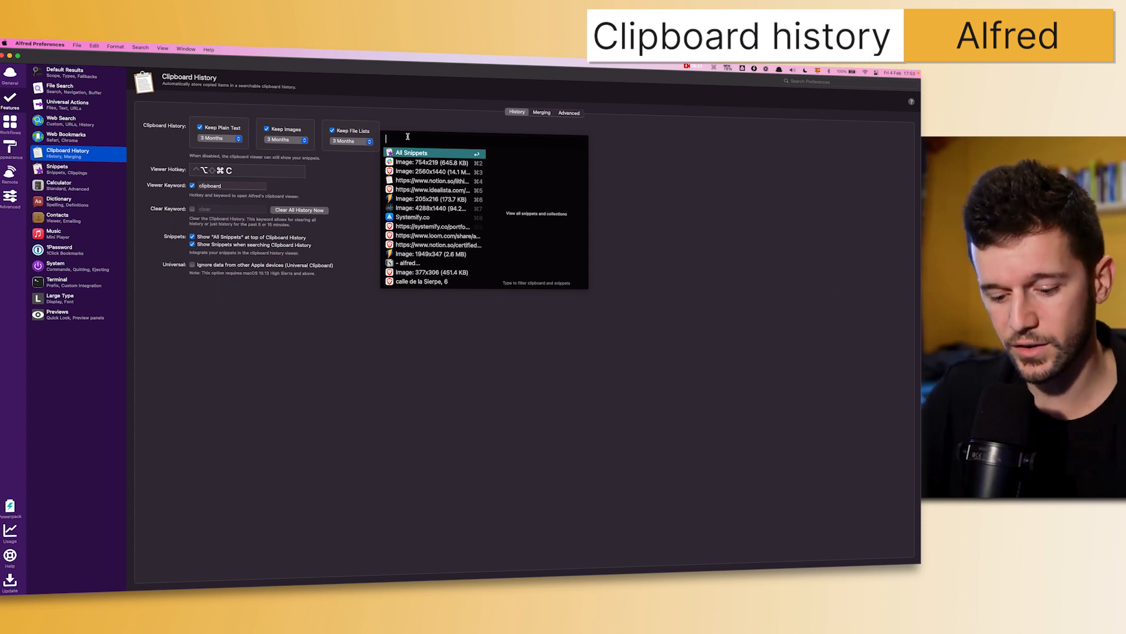
type("crow")
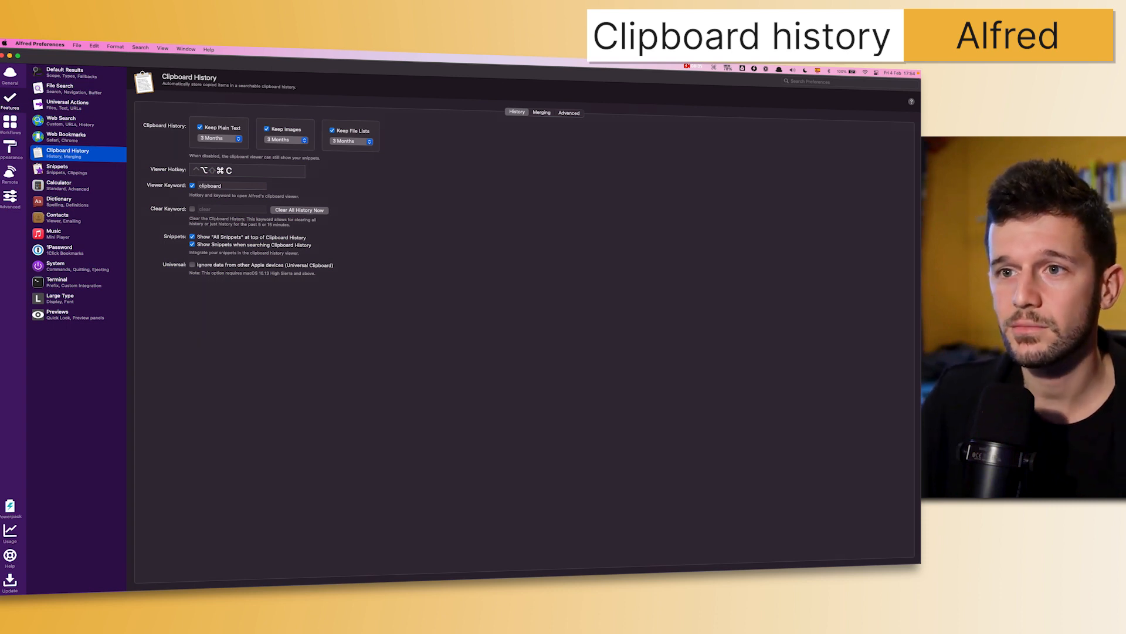
mouse_move(423, 462)
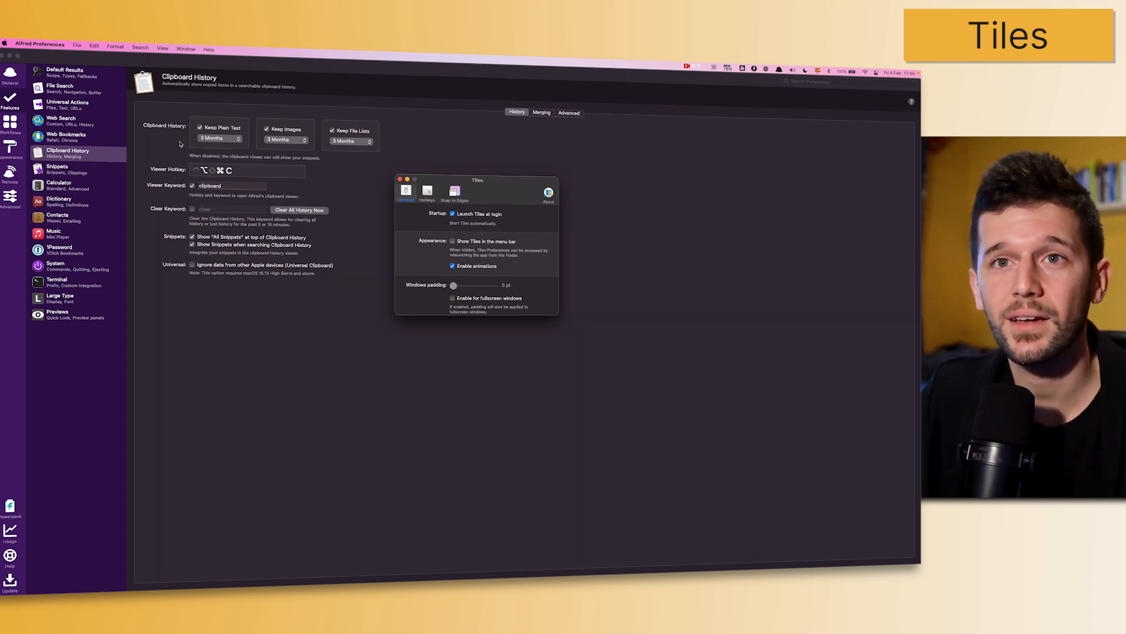
mouse_move(516, 179)
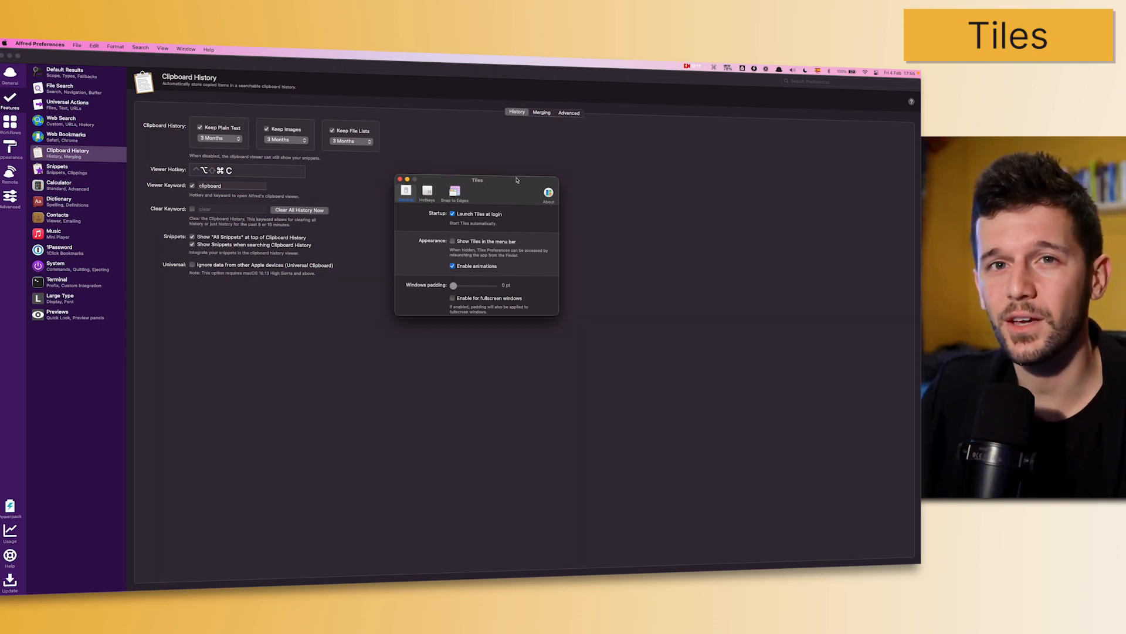
Reposition the Tiles preferences window and show its Hotkeys list of window shortcuts
left_click_drag(516, 179, 506, 181)
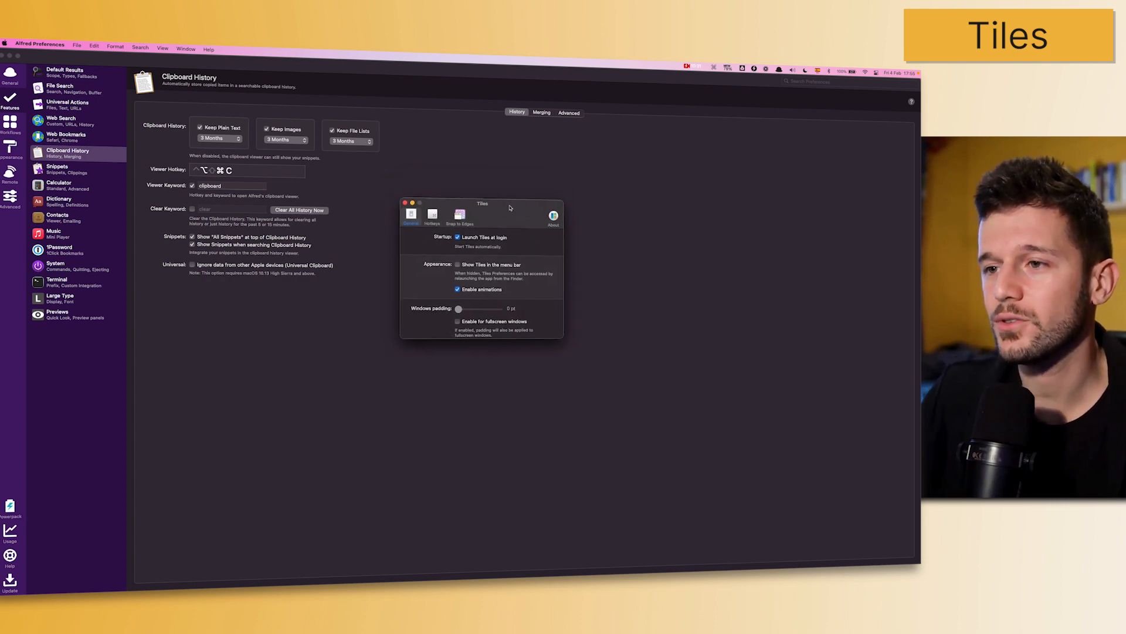
left_click(432, 216)
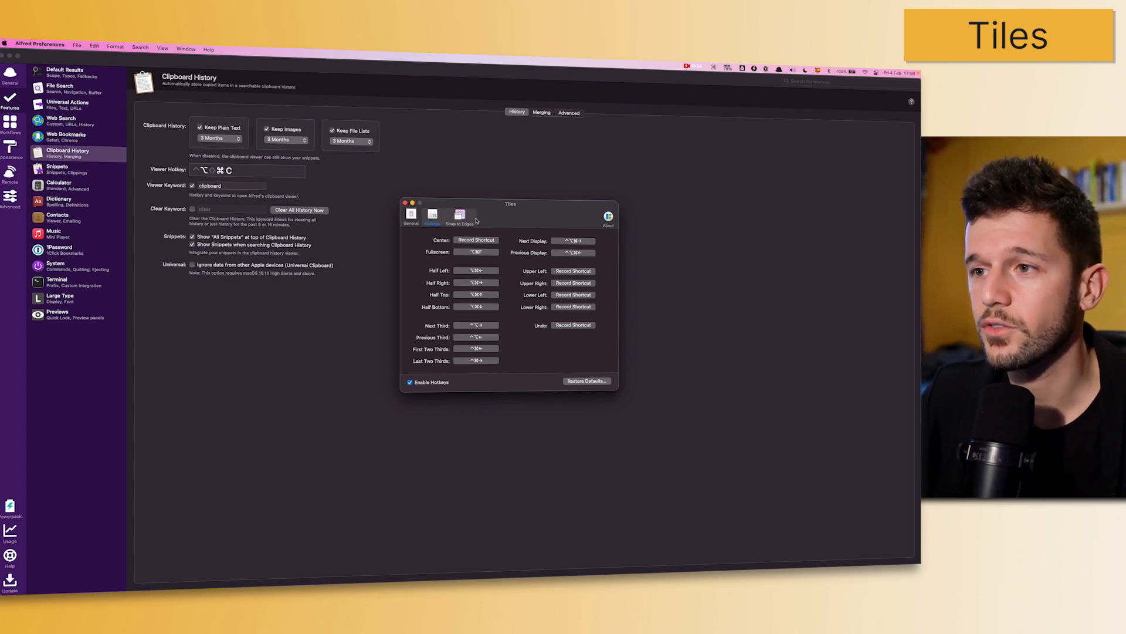
left_click_drag(511, 203, 538, 220)
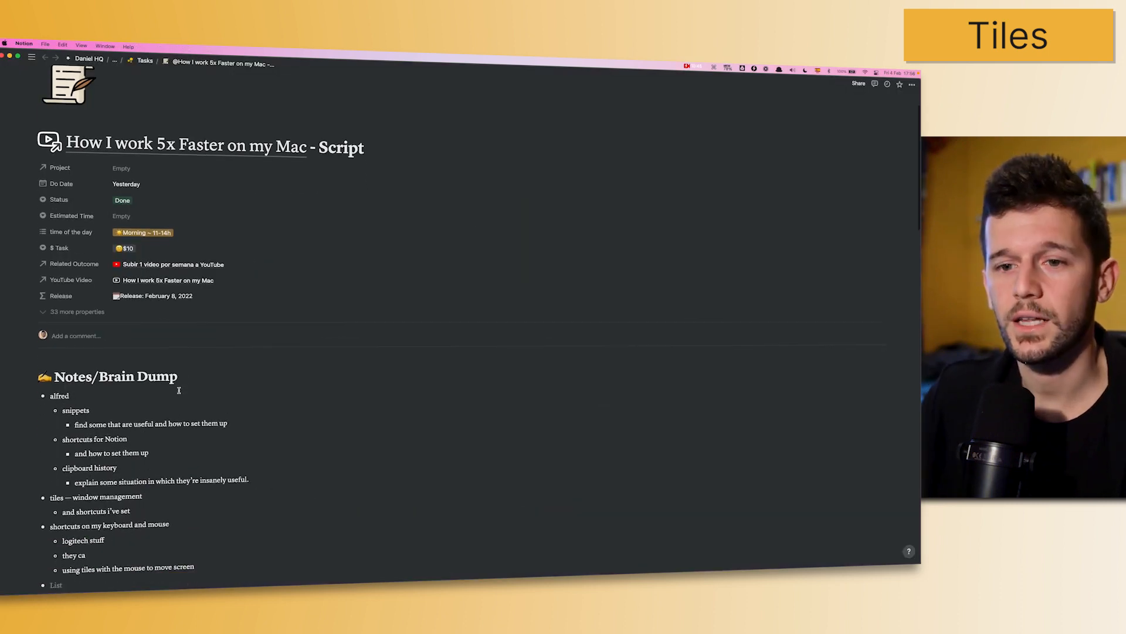
Scroll the Notion script page down to its Notes/Brain Dump section
scroll("down", 3)
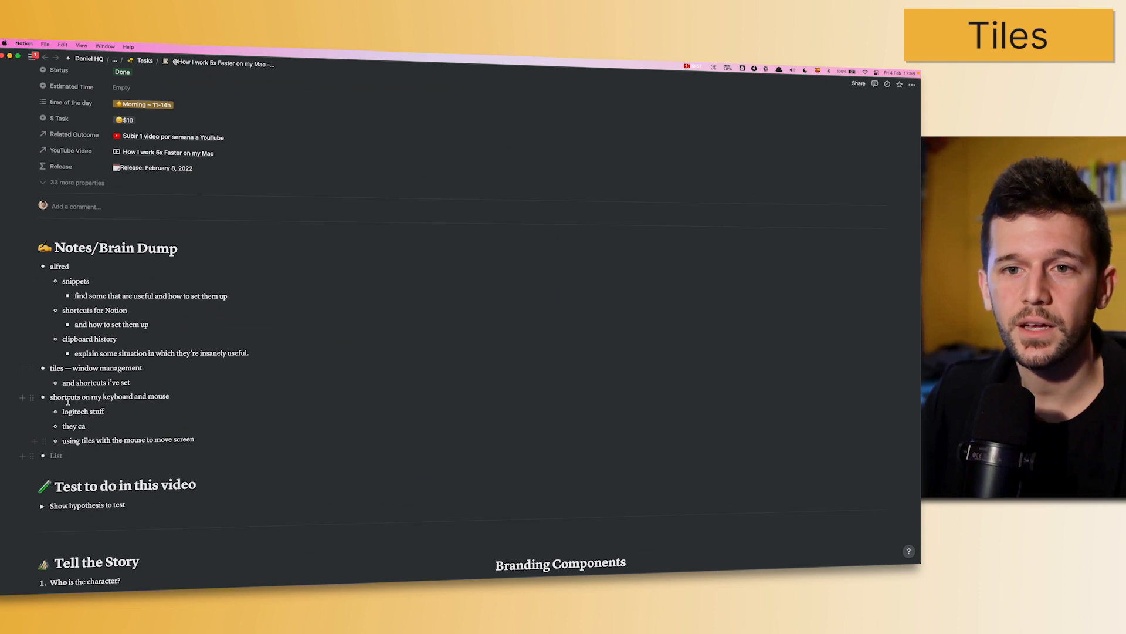
scroll("down", 3)
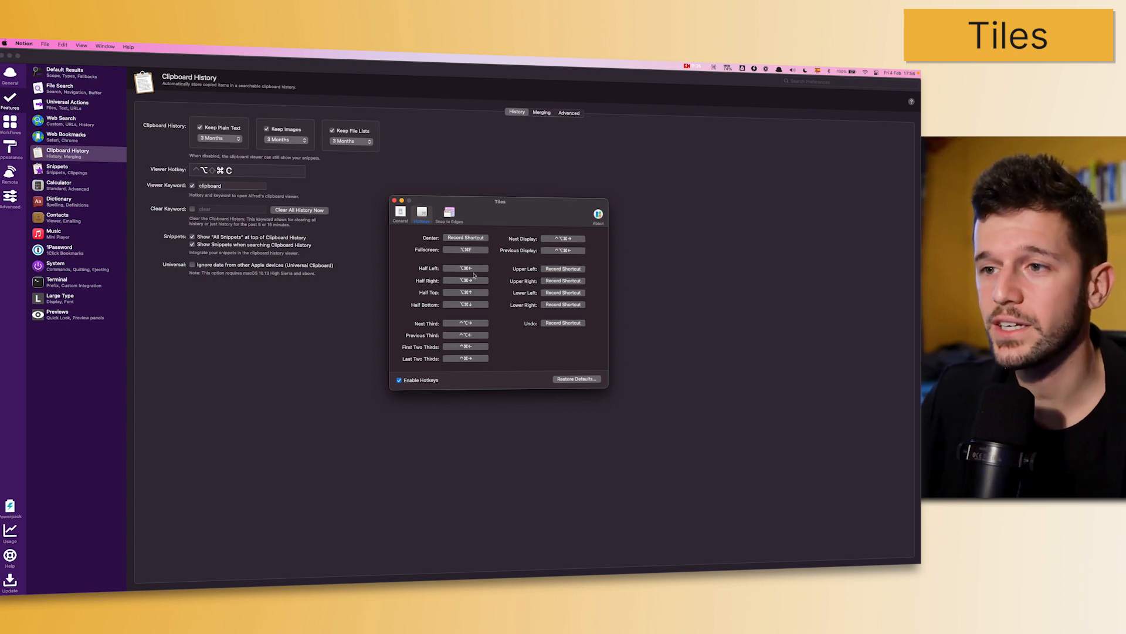
mouse_move(418, 274)
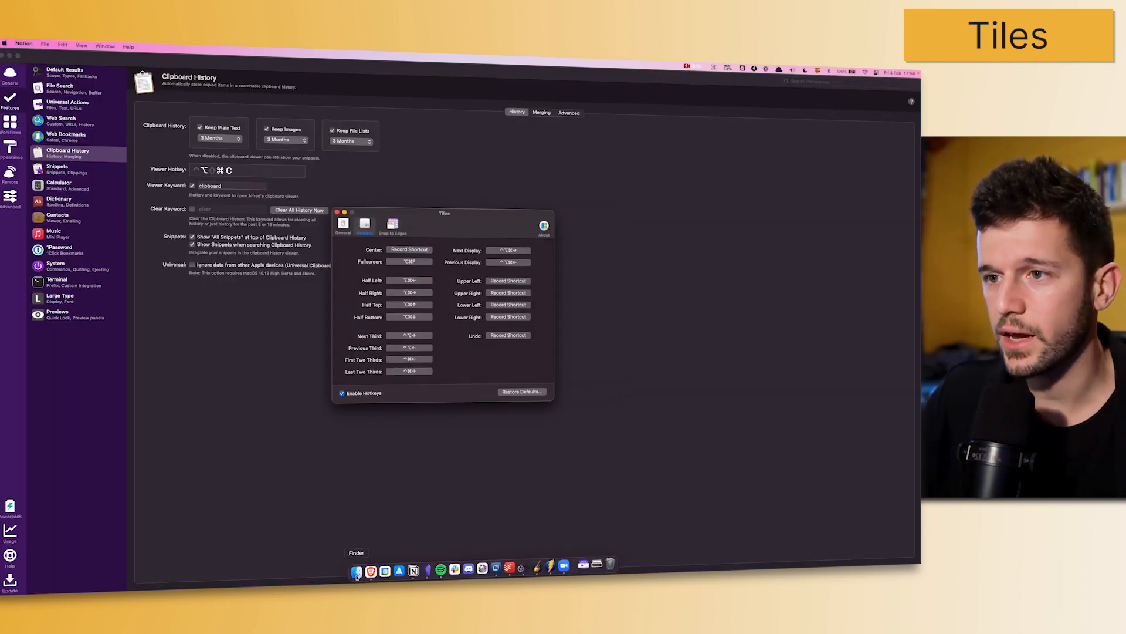
Launch a Finder window of the Downloads folder from the Dock
left_click(356, 570)
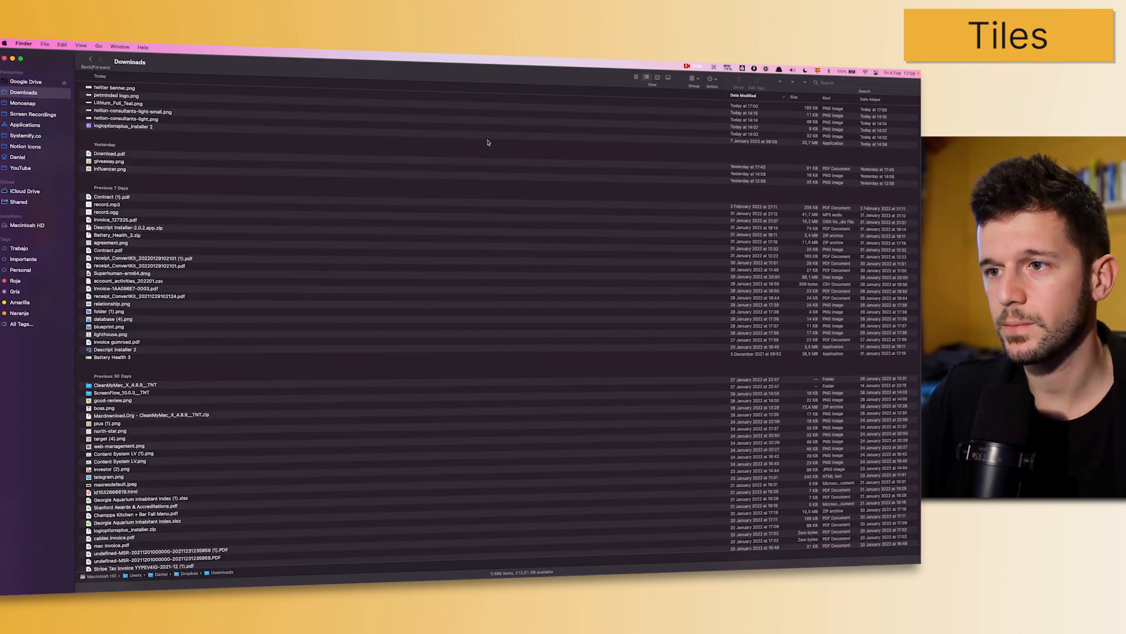
mouse_move(202, 416)
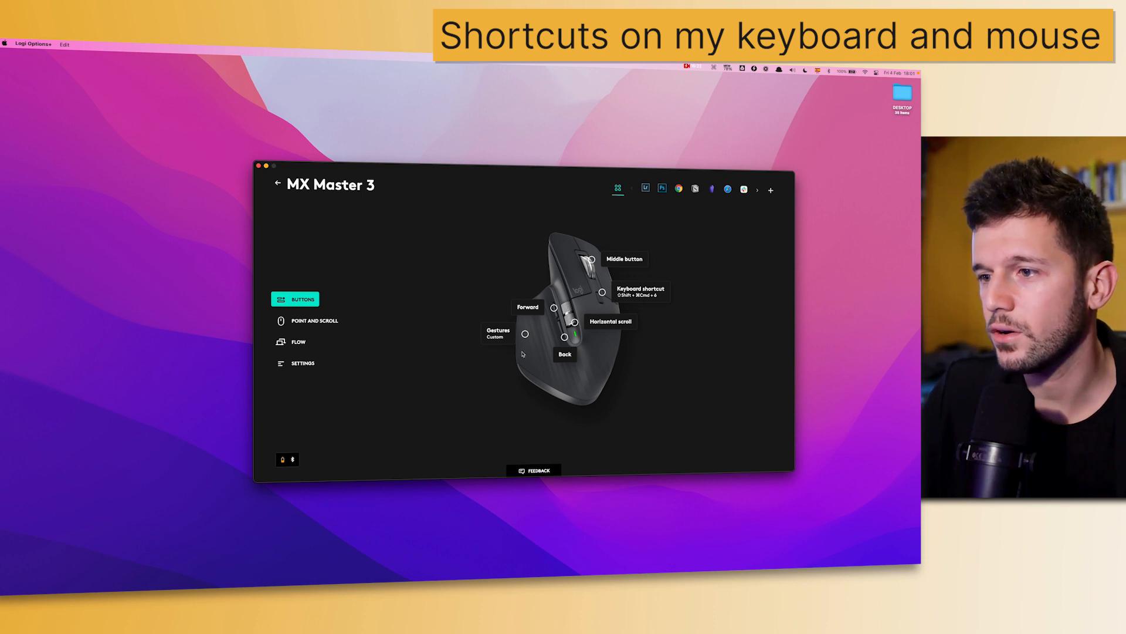
mouse_move(627, 270)
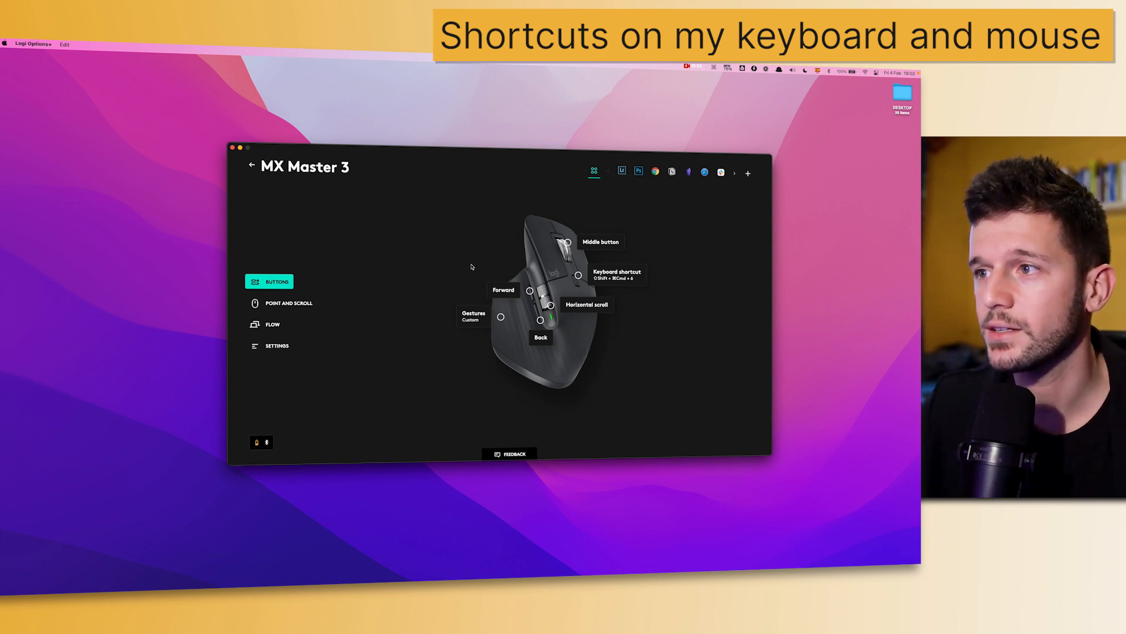
Compare MX Master 3 button mappings for Lightroom, Photoshop, Safari and another profile, then show the thumb Gestures actions
left_click(622, 171)
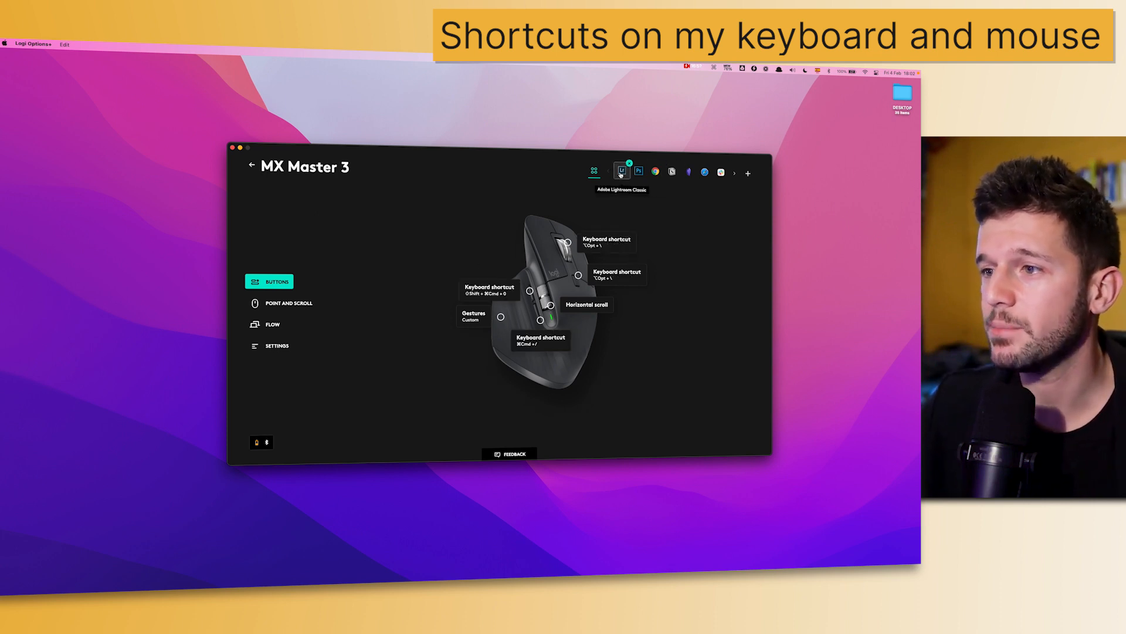
left_click(638, 171)
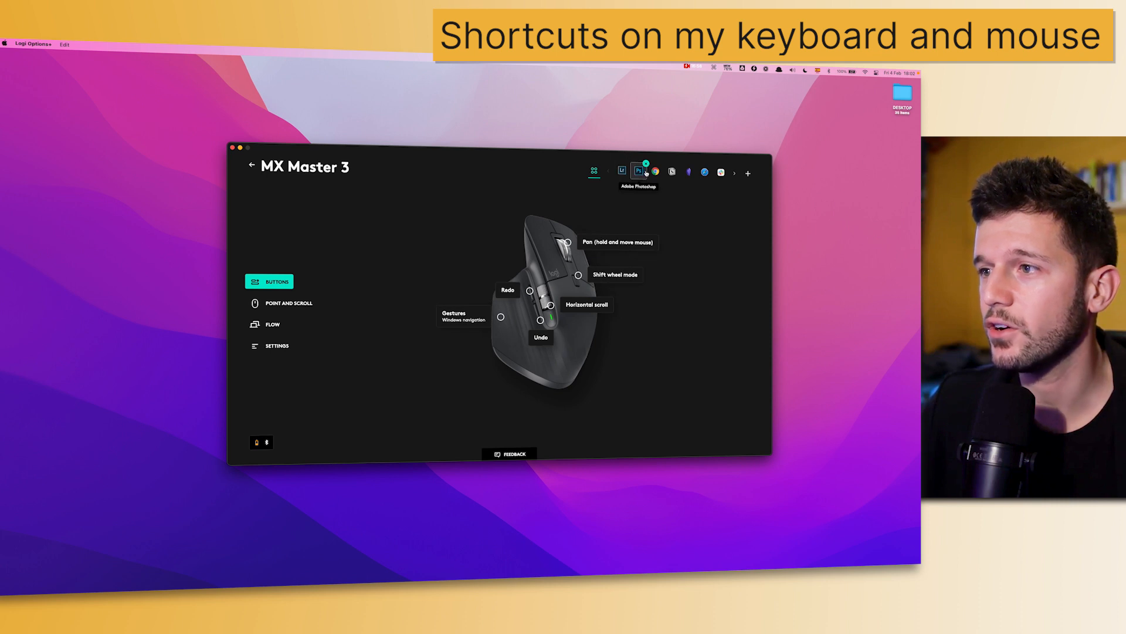
left_click(704, 171)
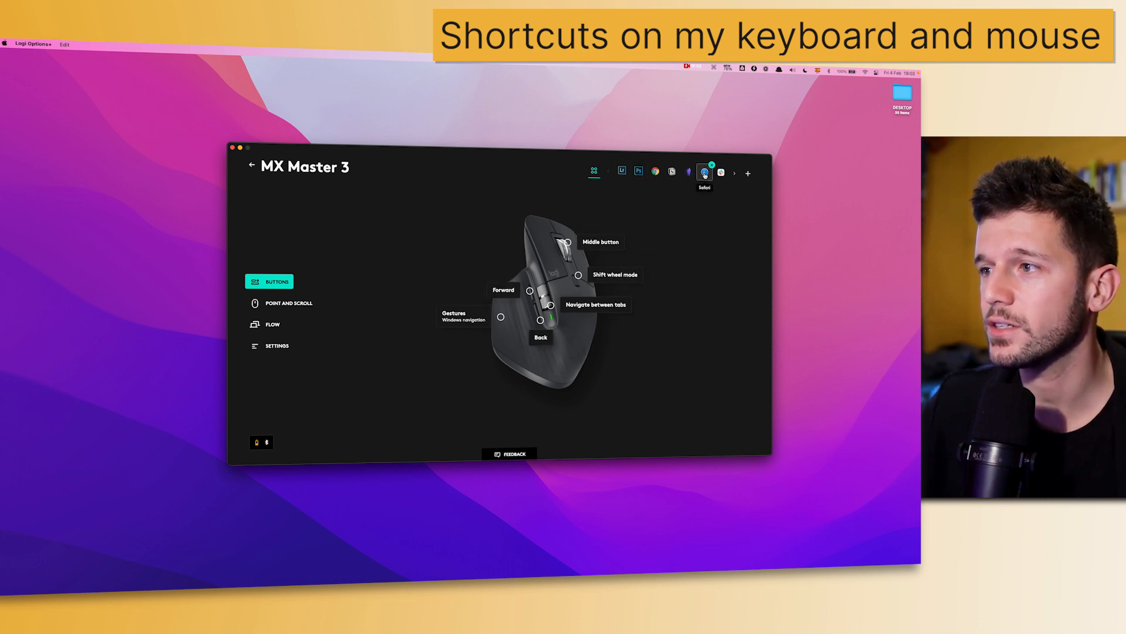
left_click(671, 173)
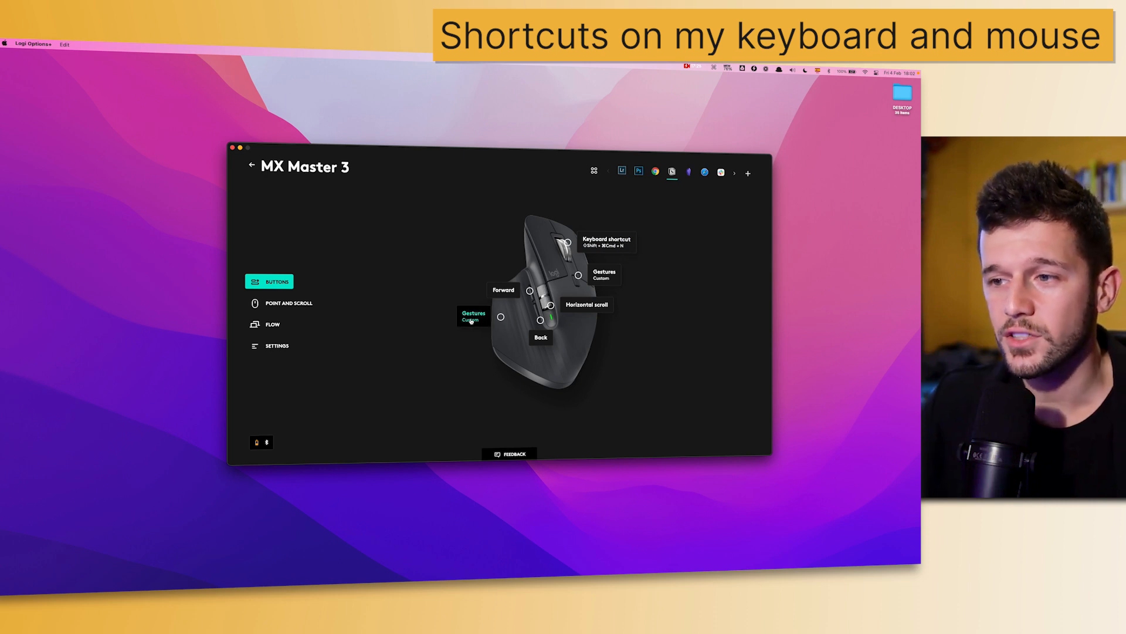
left_click(474, 317)
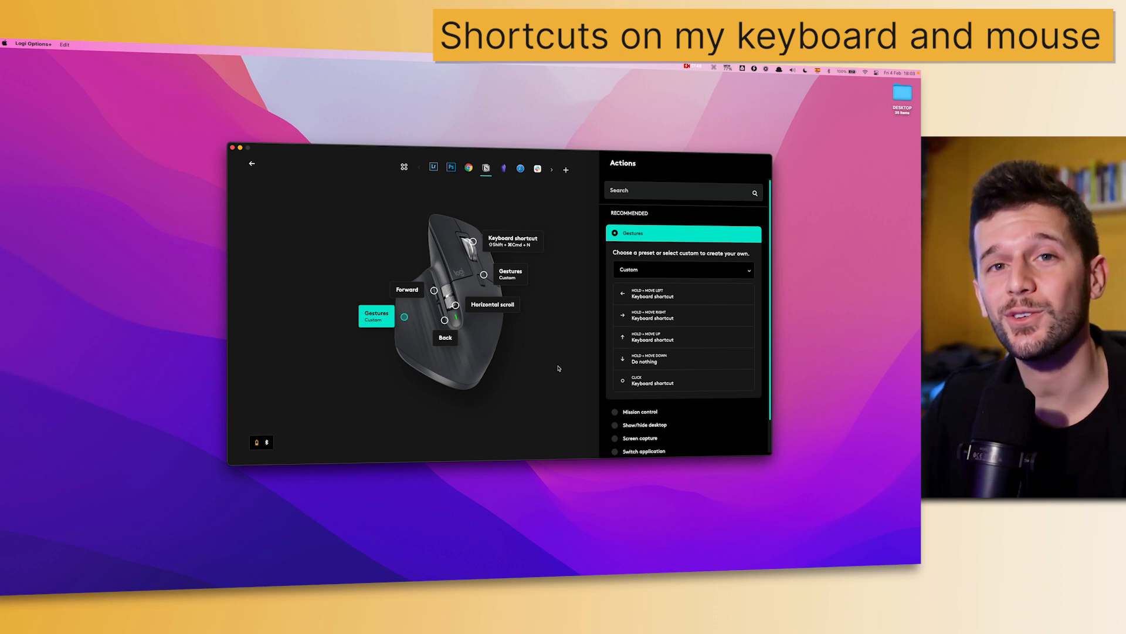
mouse_move(569, 349)
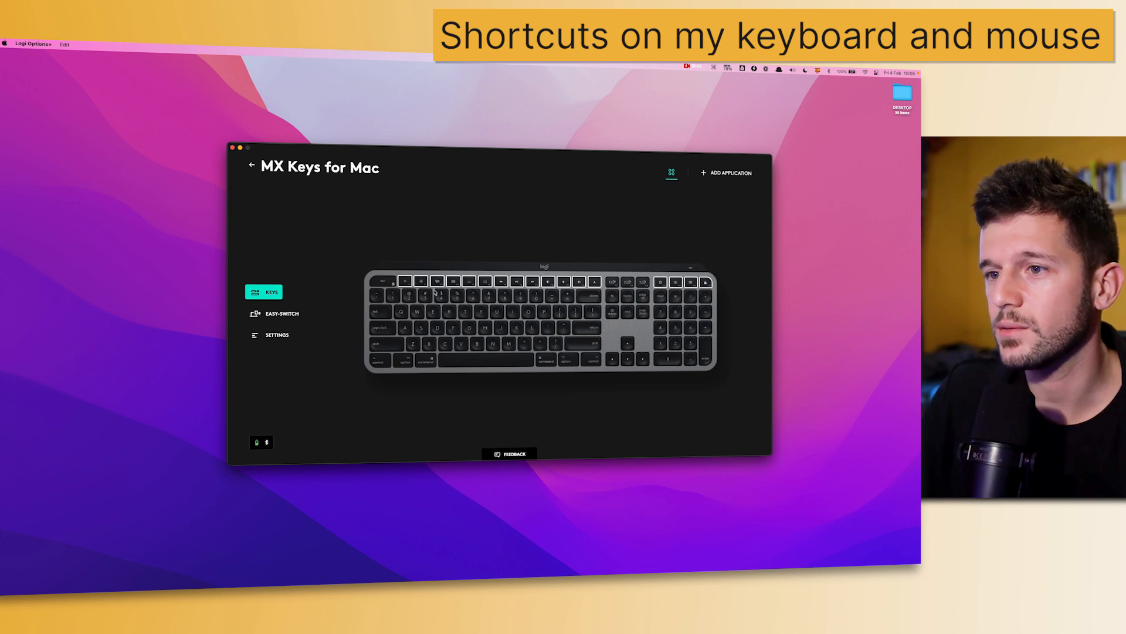
mouse_move(337, 237)
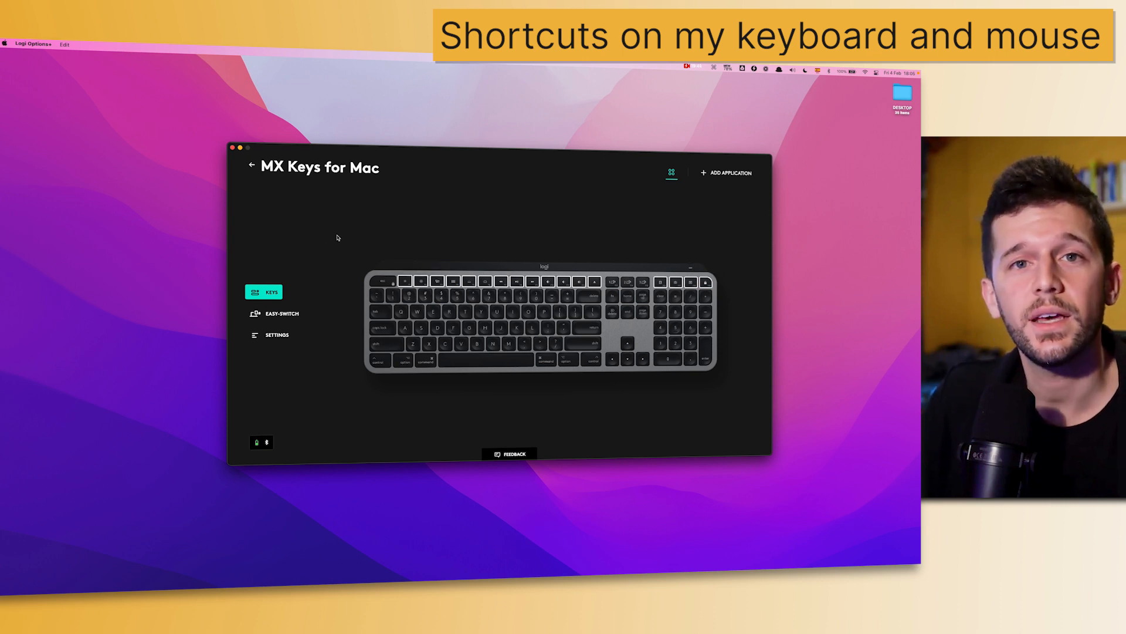